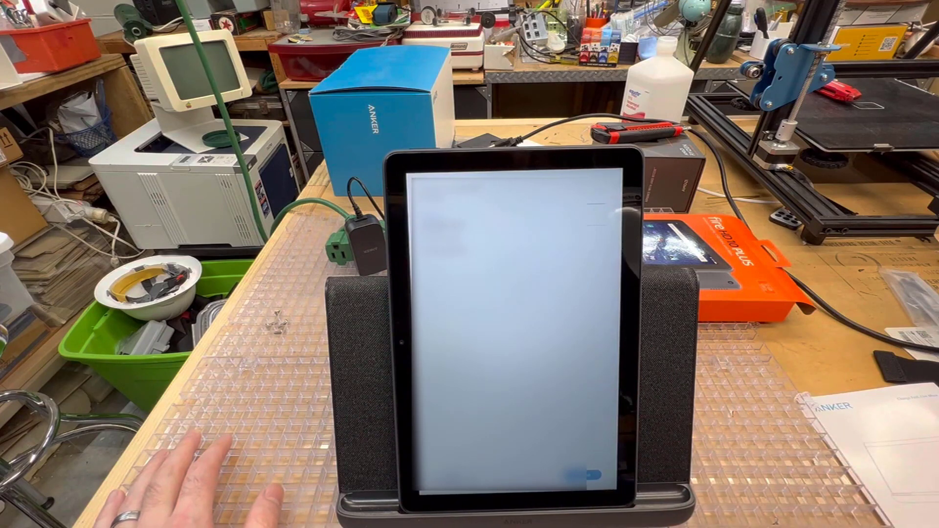
mouse_move(779, 491)
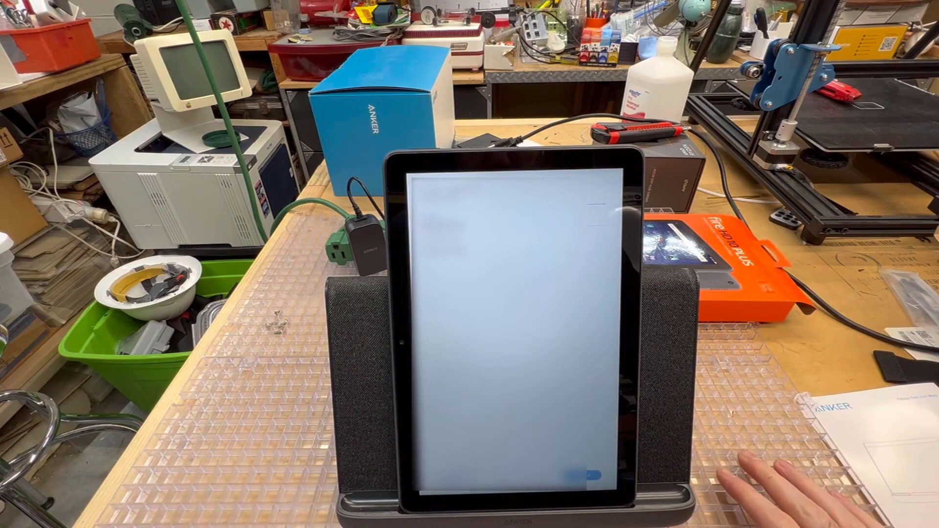